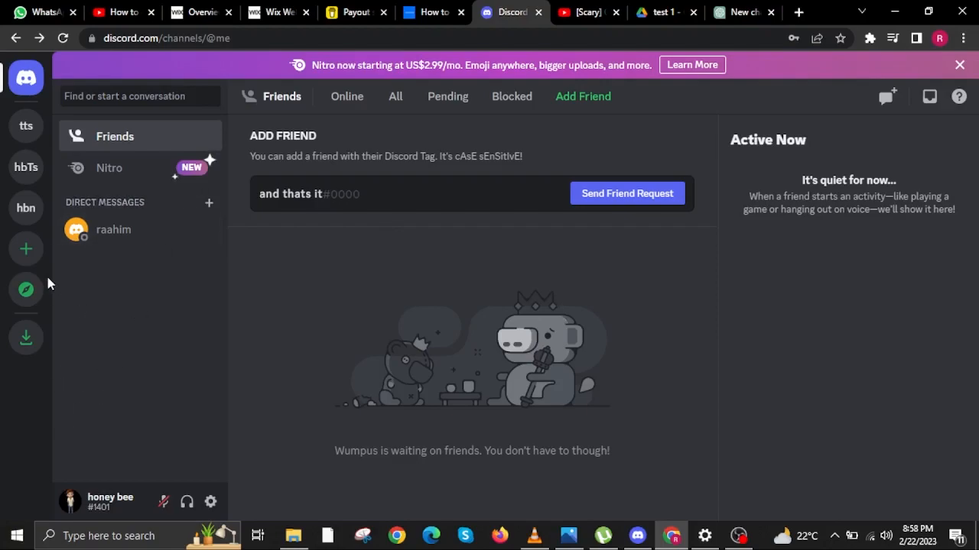
{"action": "mouse_move", "coordinate": [210, 502]}
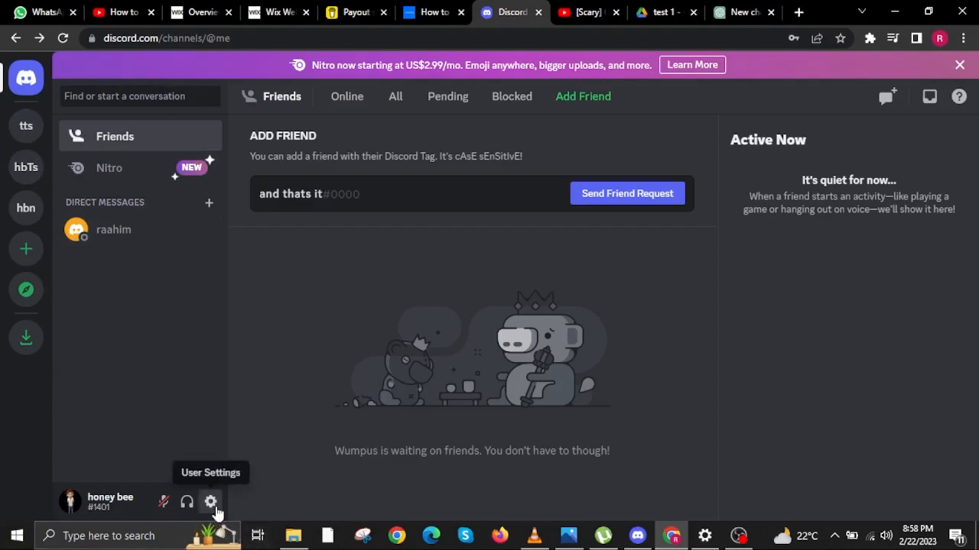
{"action": "mouse_move", "coordinate": [211, 502]}
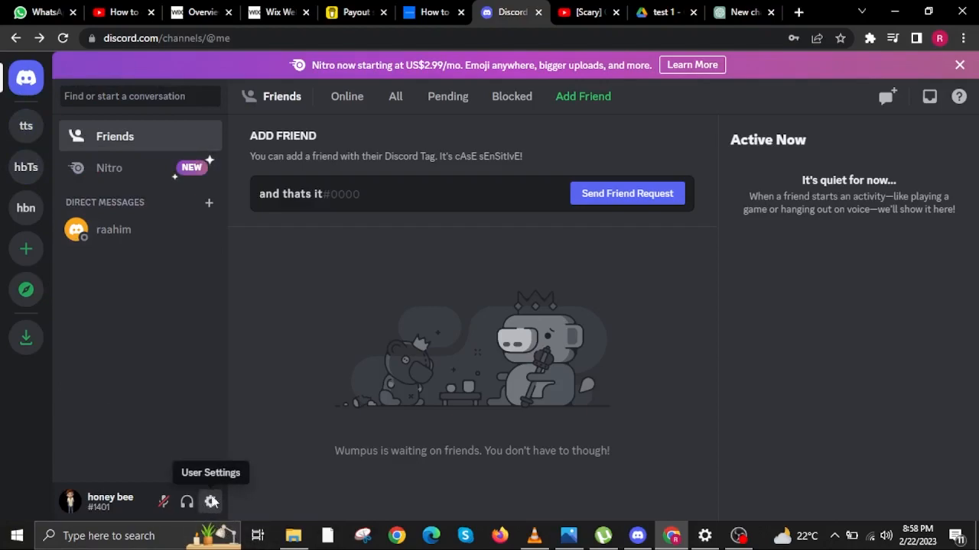
- Open User Settings, scroll the sidebar down, and choose Log Out
{"action": "left_click", "coordinate": [211, 501]}
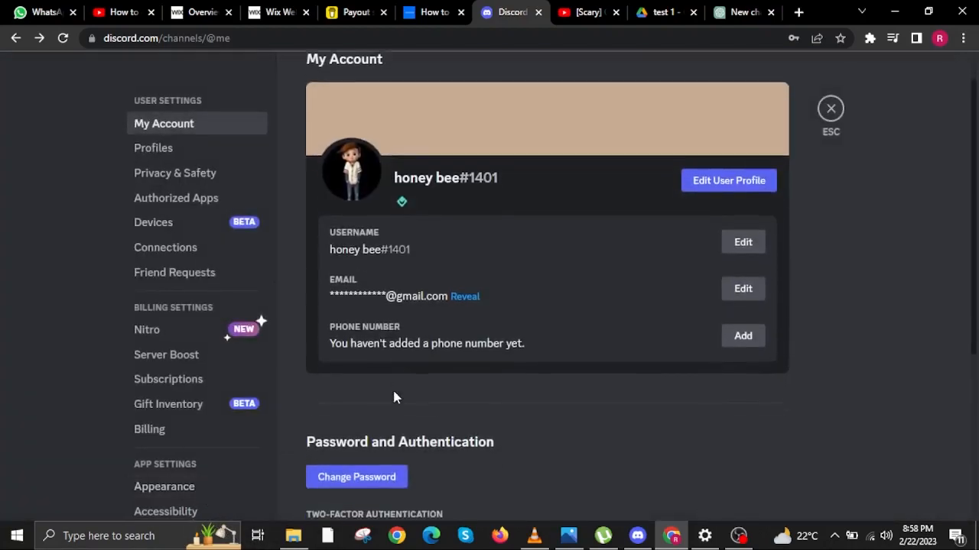
{"action": "scroll", "scroll_direction": "down", "scroll_amount": 3}
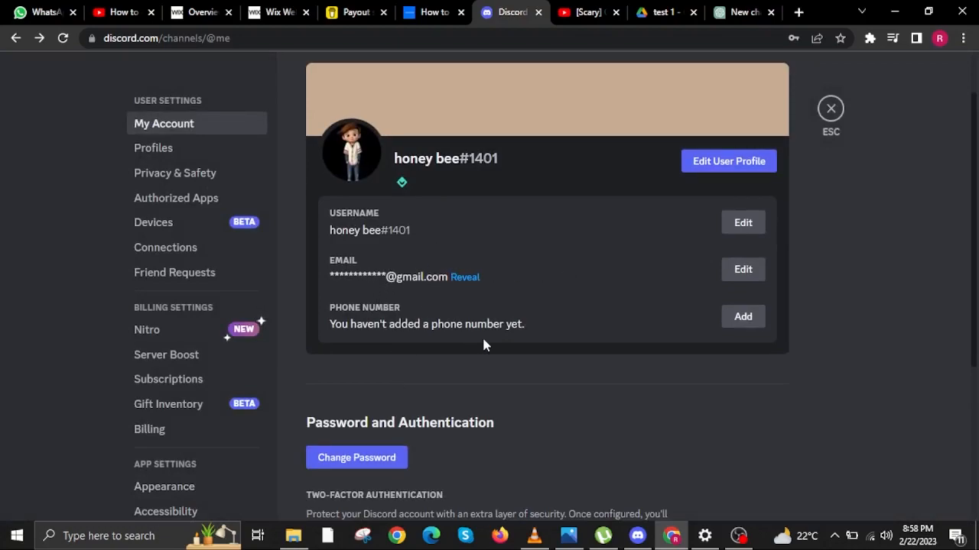
{"action": "scroll", "scroll_direction": "down", "scroll_amount": 3}
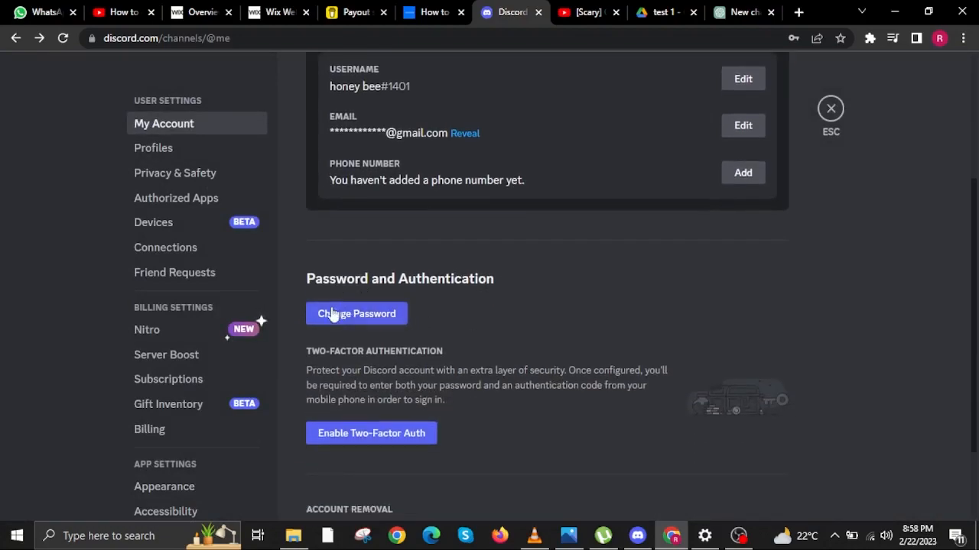
{"action": "scroll", "scroll_direction": "down", "scroll_amount": 3}
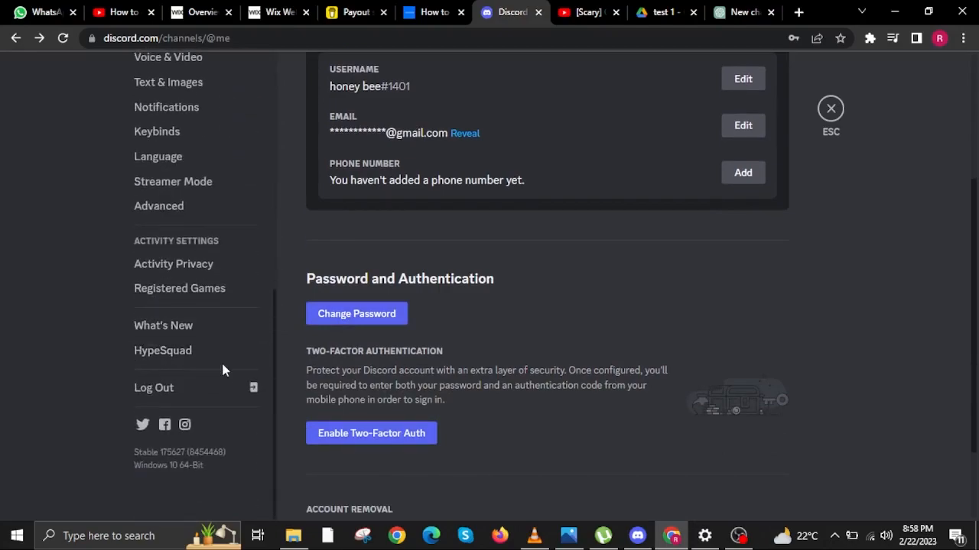
{"action": "mouse_move", "coordinate": [172, 394]}
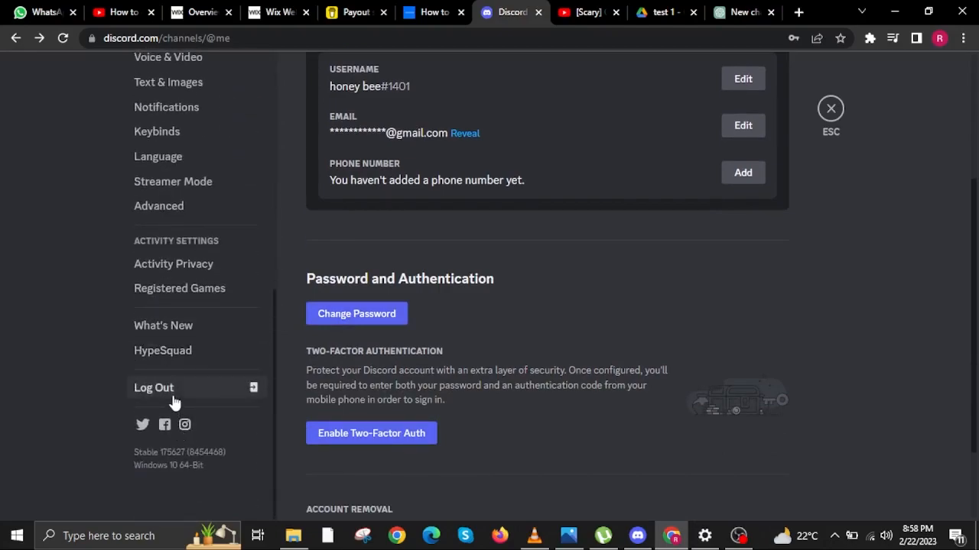
{"action": "mouse_move", "coordinate": [182, 396]}
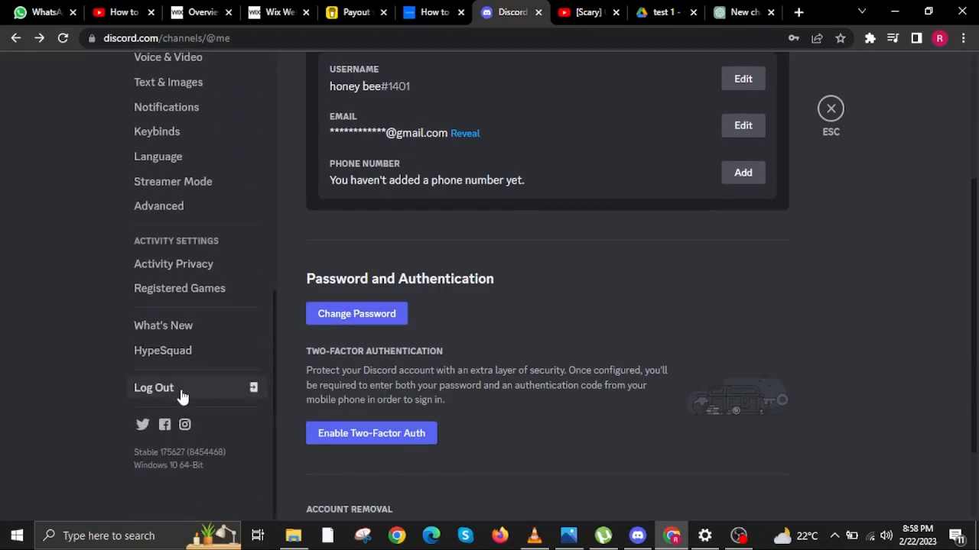
{"action": "left_click", "coordinate": [153, 388]}
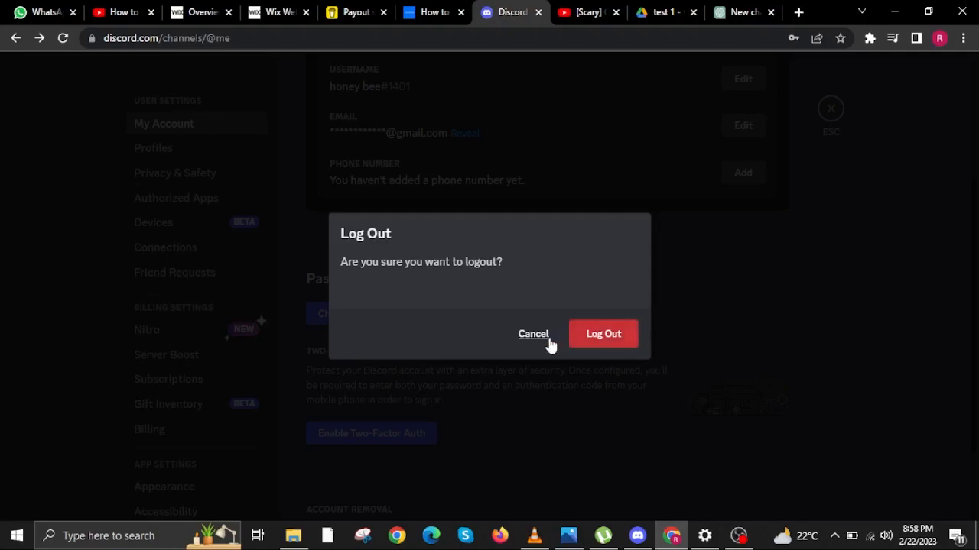
- Cancel the log-out confirmation to stay signed in
{"action": "left_click", "coordinate": [532, 334]}
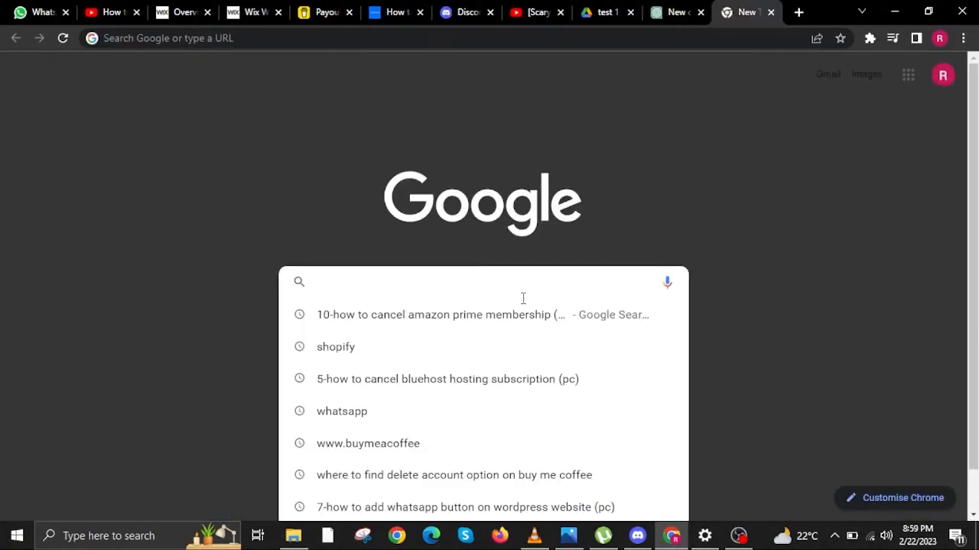
- Type the email password-reset note in Google's search box, then replace it with 'and that it'
{"action": "type", "text": "when you click on forget password. Thw"}
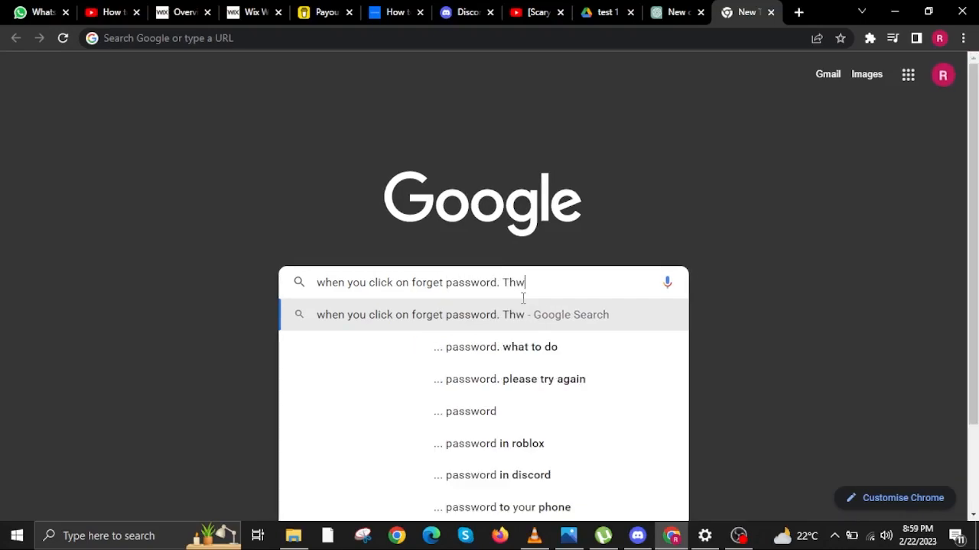
{"action": "type", "text": "They will reset it"}
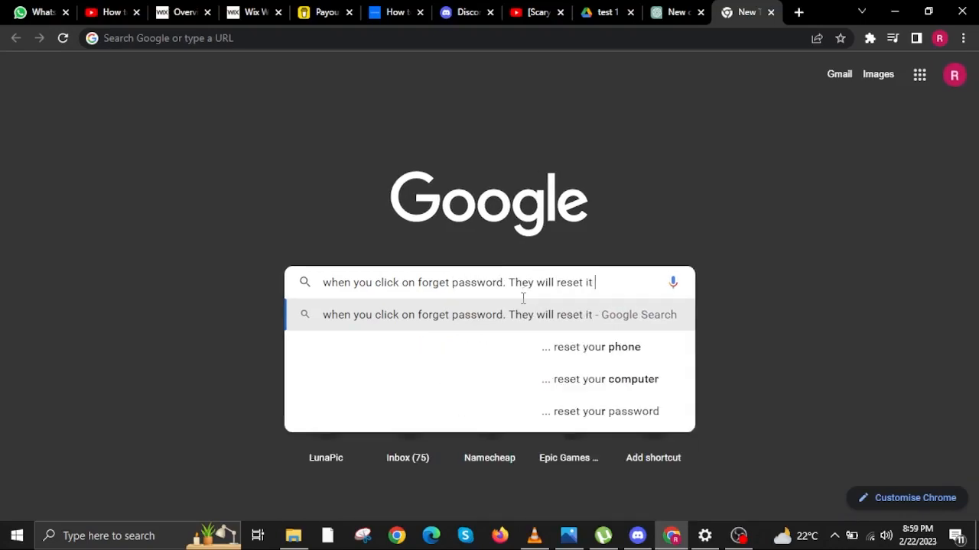
{"action": "type", "text": "on your email. And than you can e"}
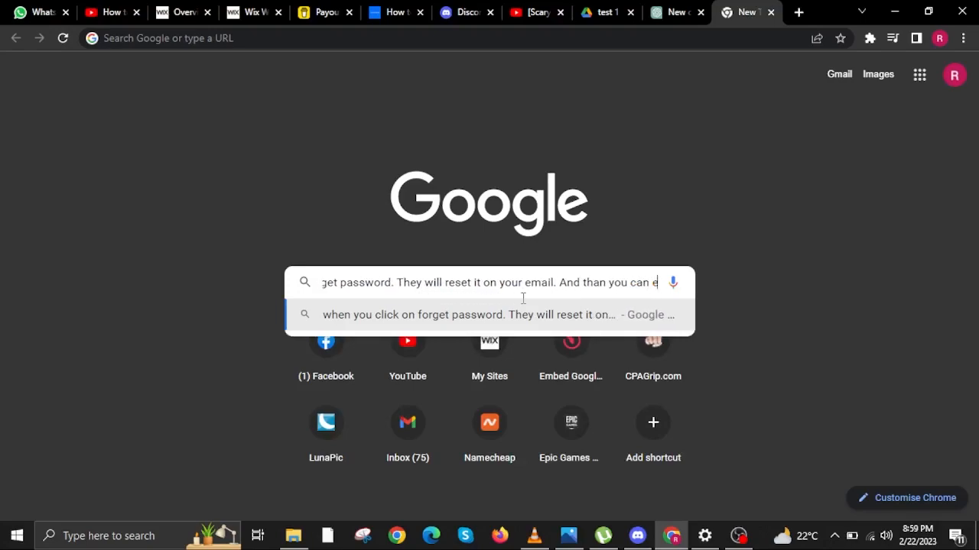
{"action": "type", "text": "reset it a"}
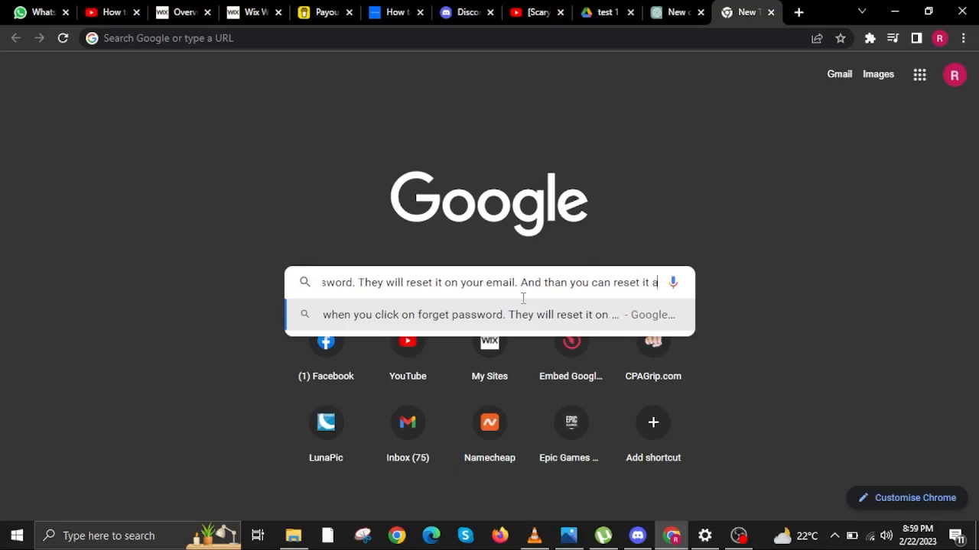
{"action": "type", "text": "and than"}
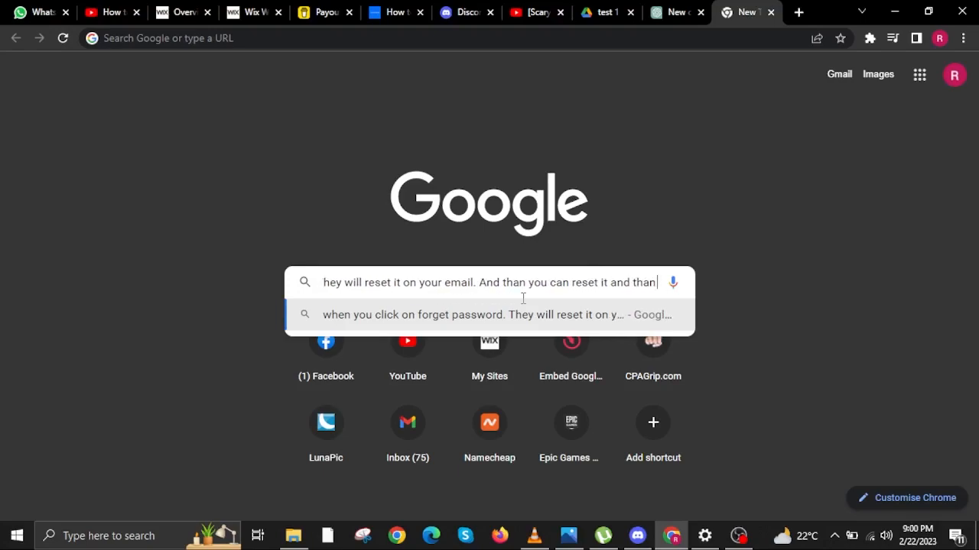
{"action": "type", "text": "an create your"}
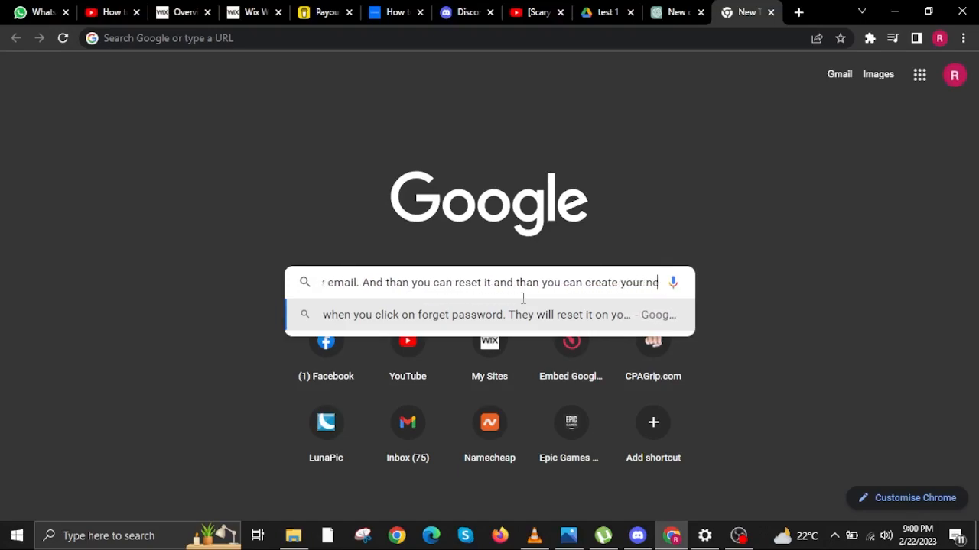
{"action": "type", "text": "new password"}
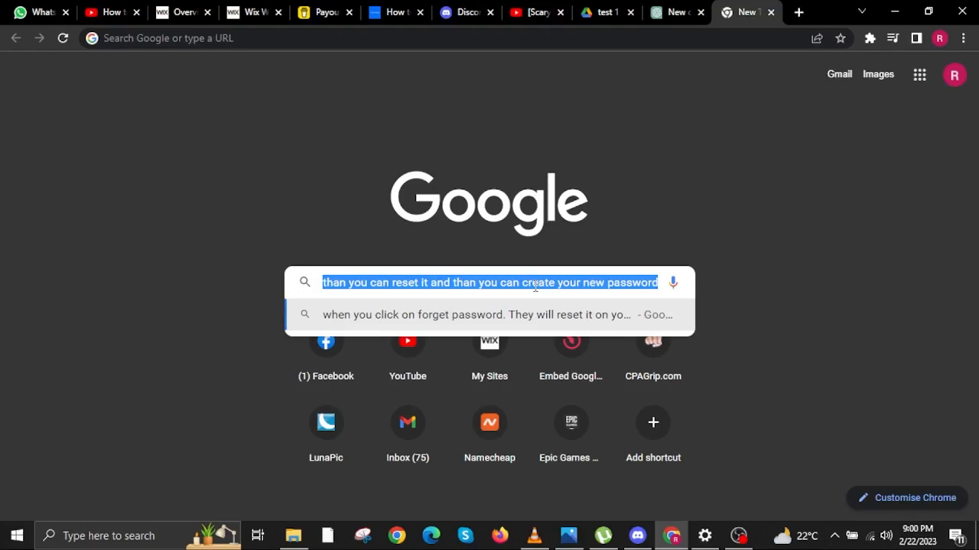
{"action": "type", "text": "and that it"}
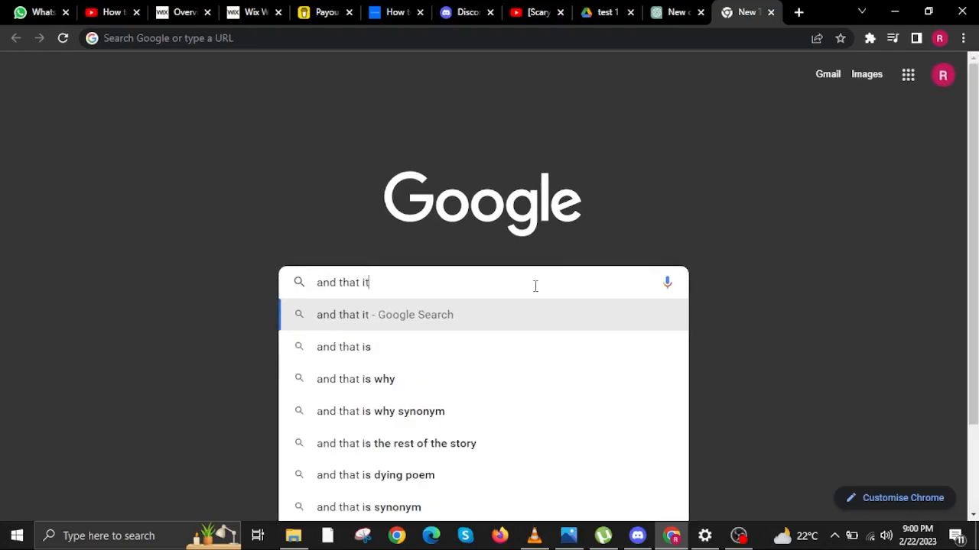